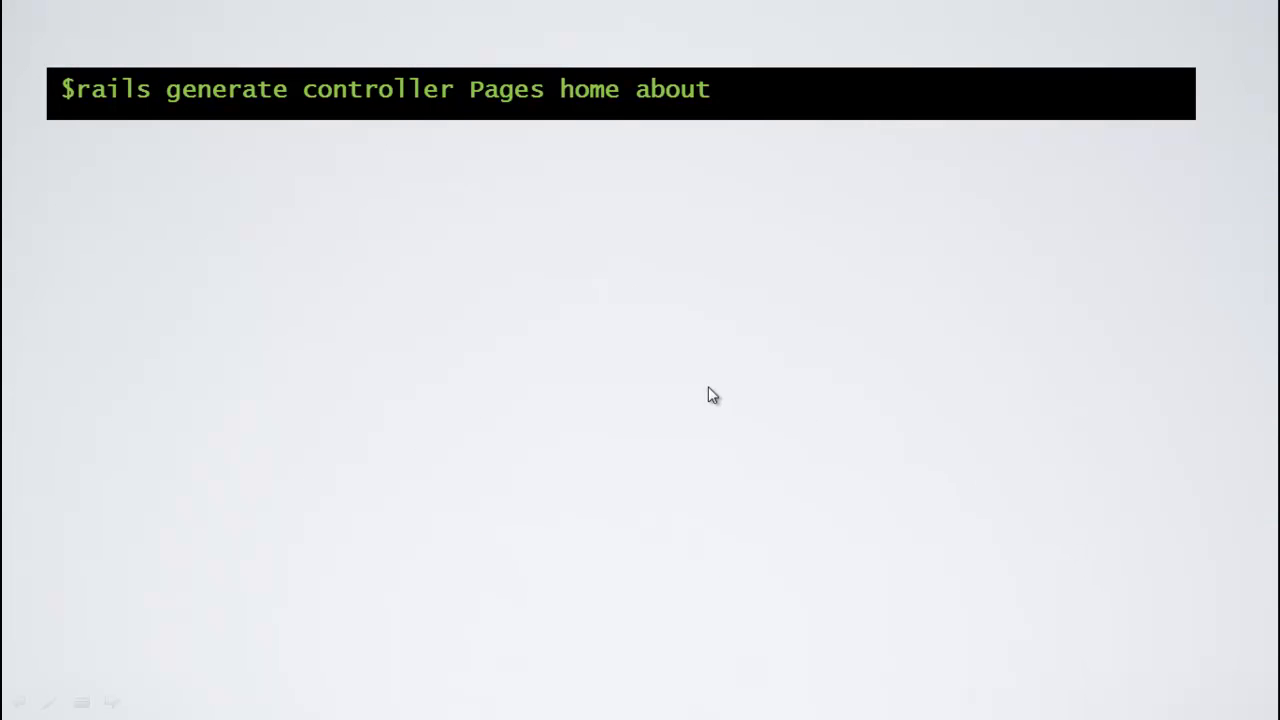
mouse_move(98, 108)
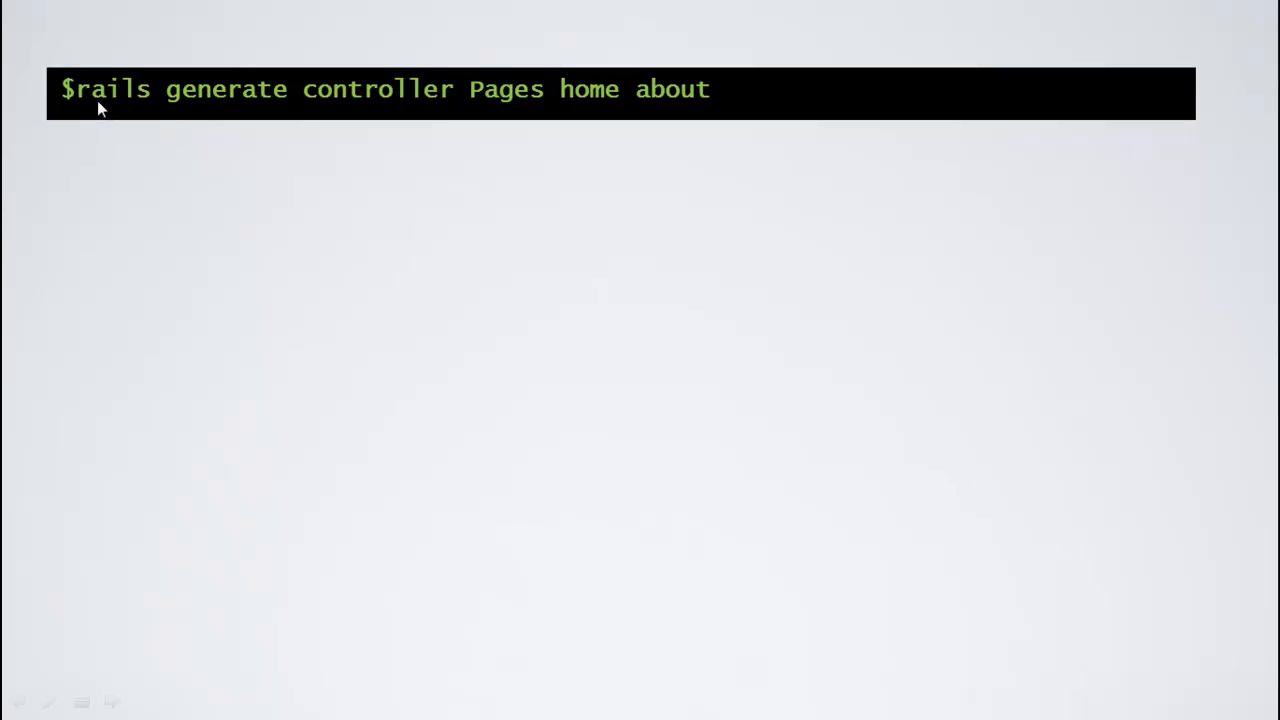
mouse_move(120, 108)
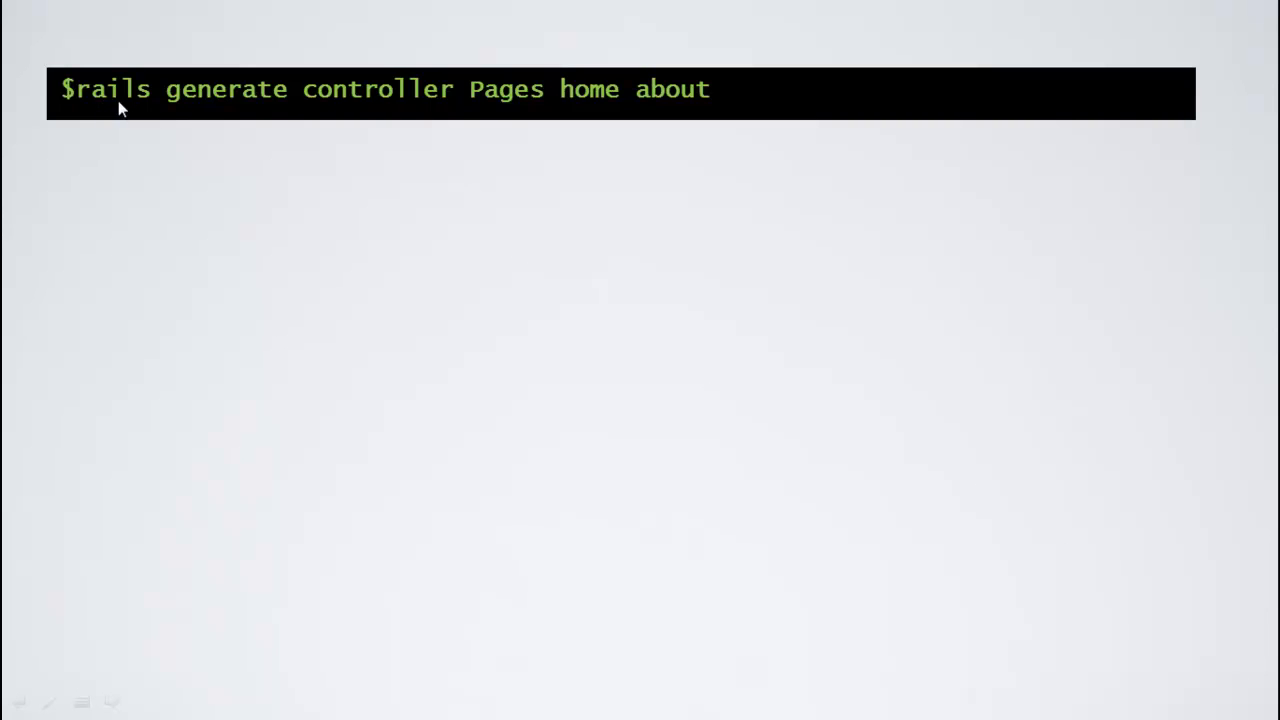
mouse_move(418, 88)
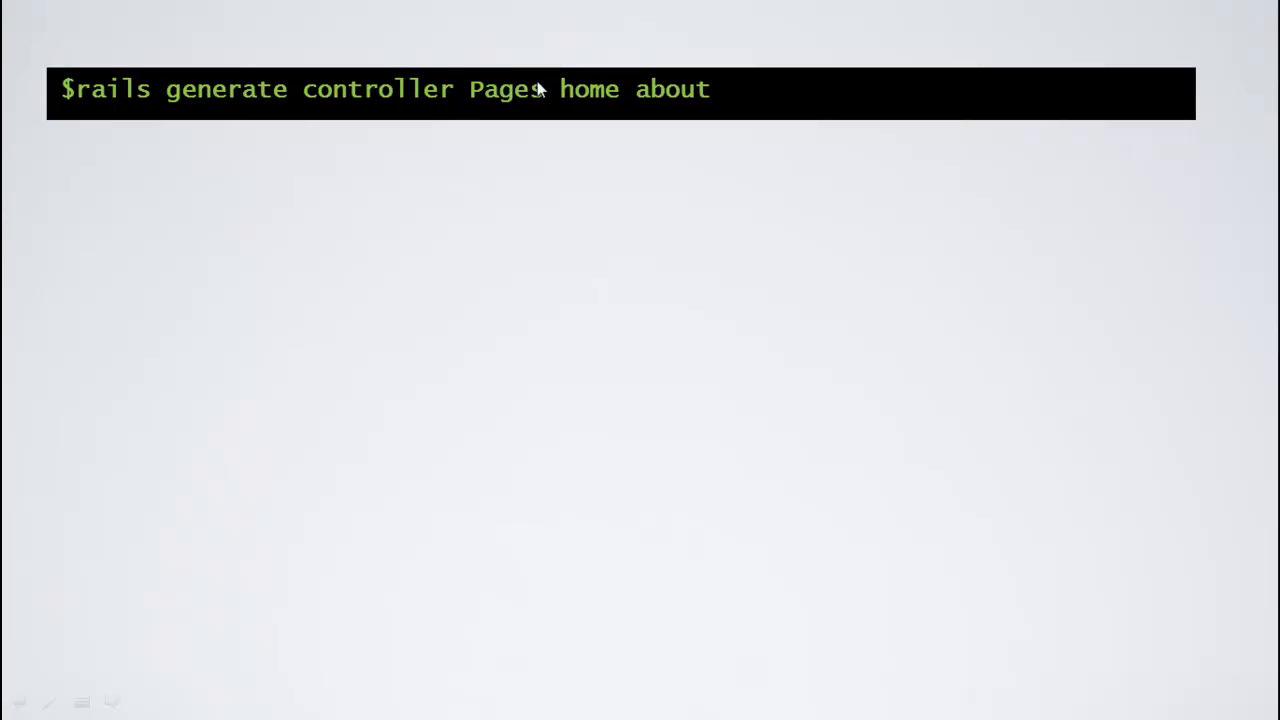
mouse_move(688, 96)
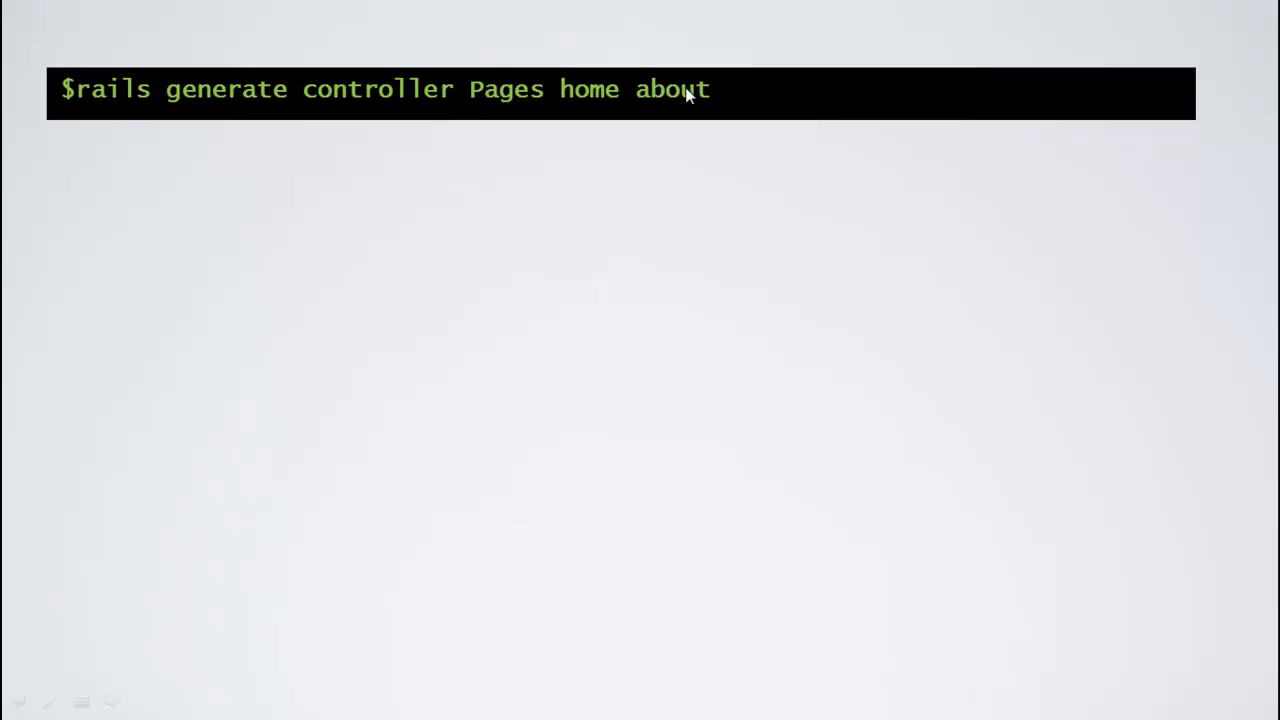
mouse_move(112, 112)
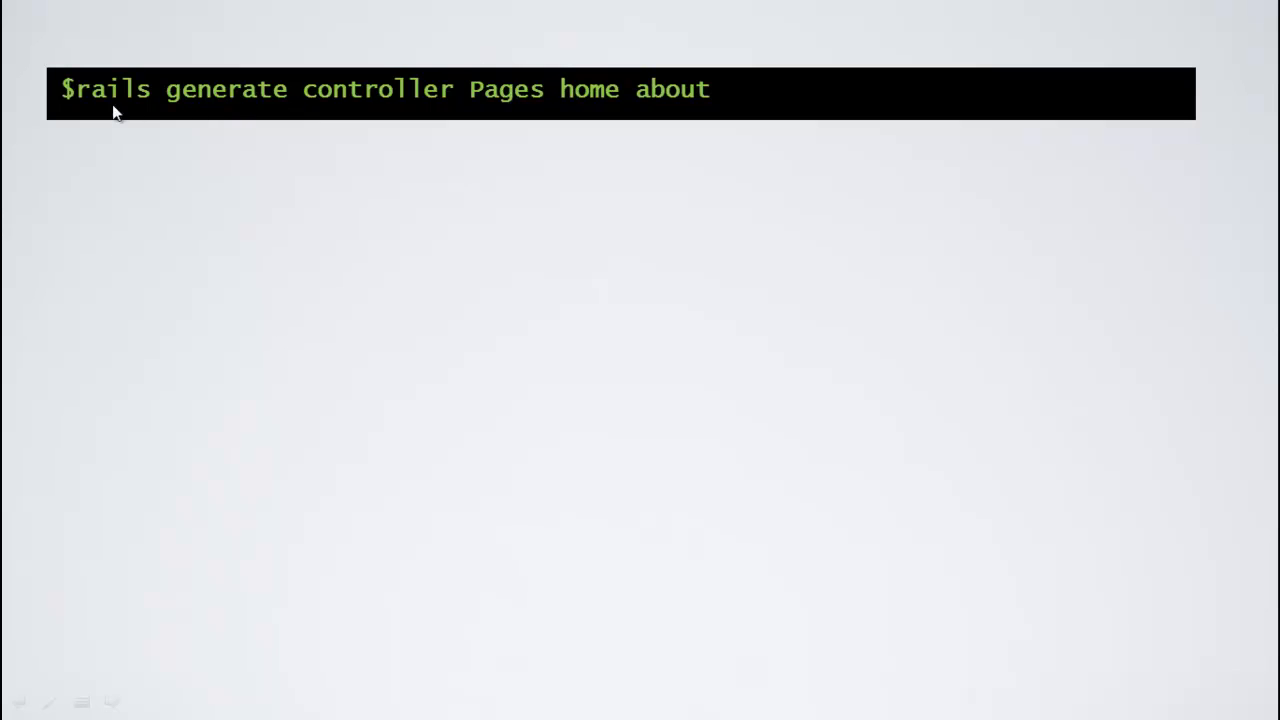
mouse_move(368, 112)
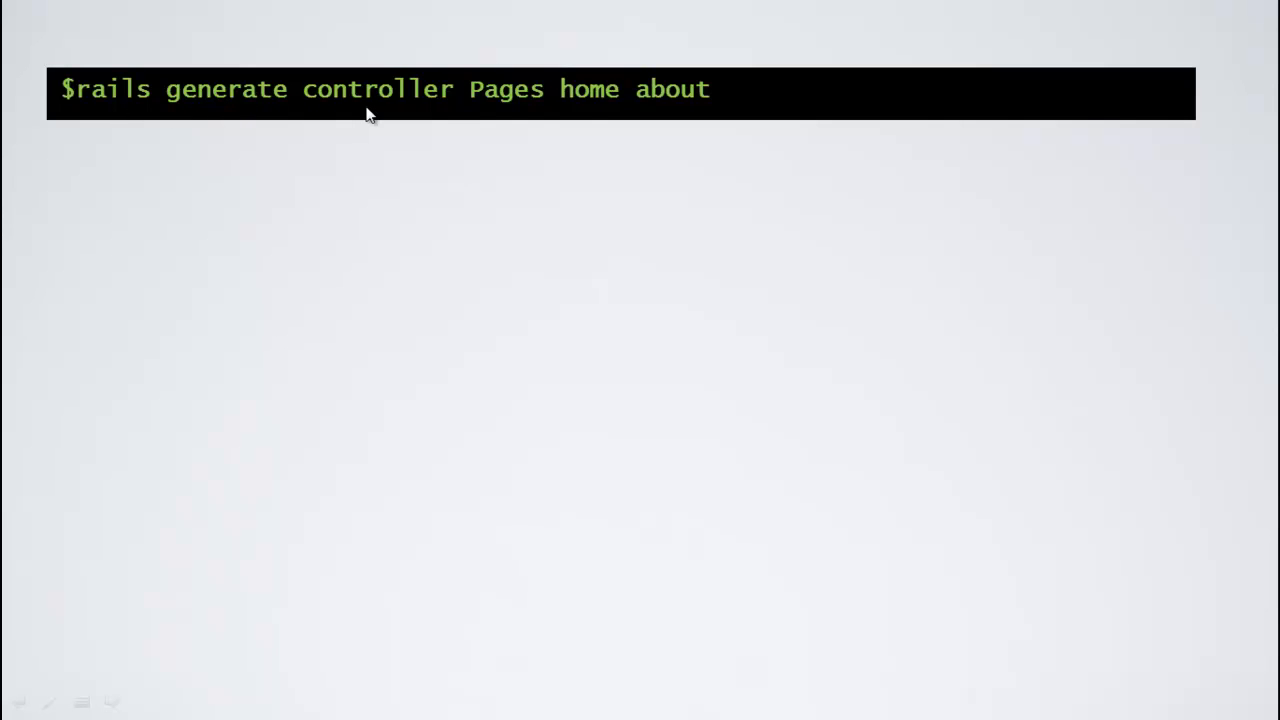
mouse_move(476, 94)
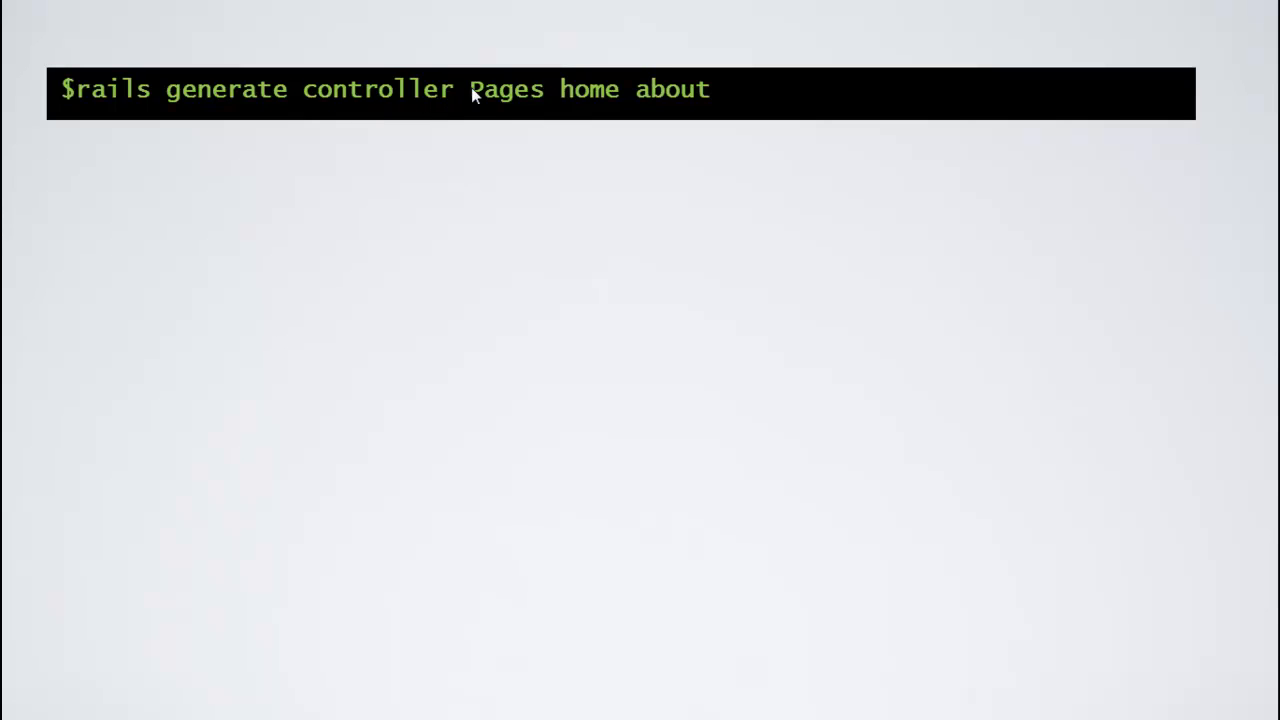
mouse_move(422, 68)
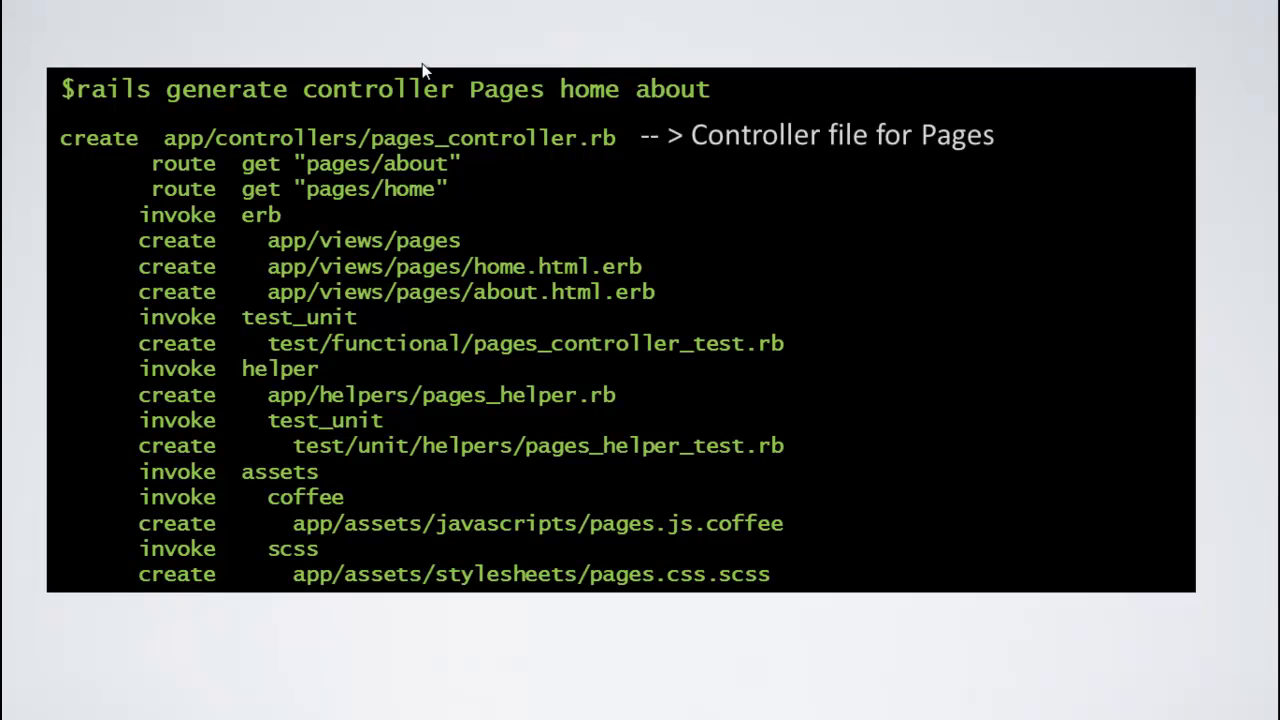
mouse_move(170, 8)
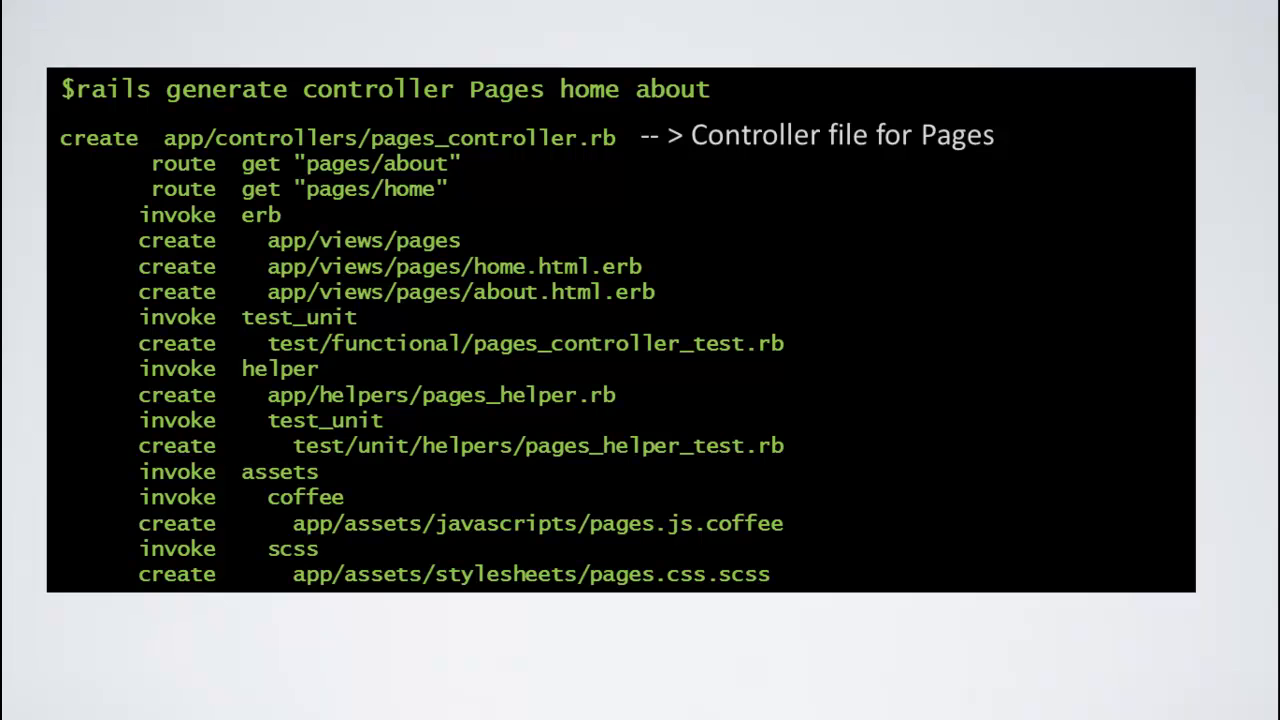
mouse_move(390, 316)
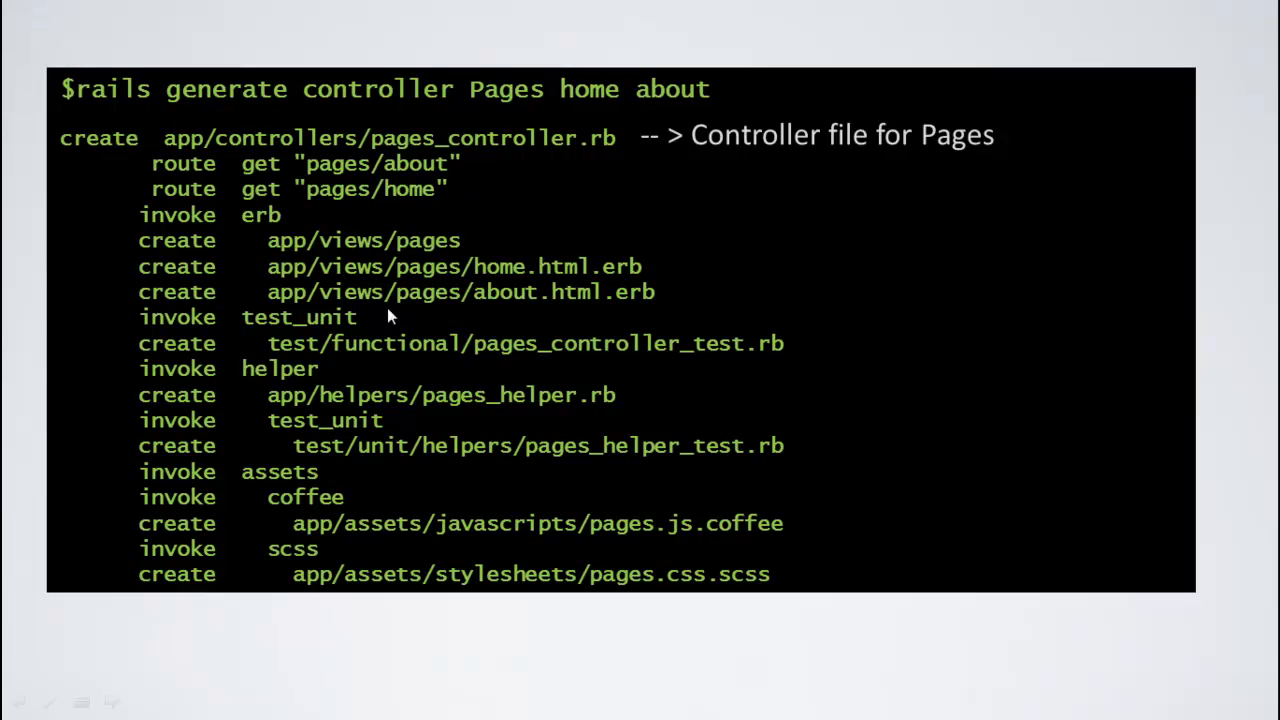
mouse_move(528, 156)
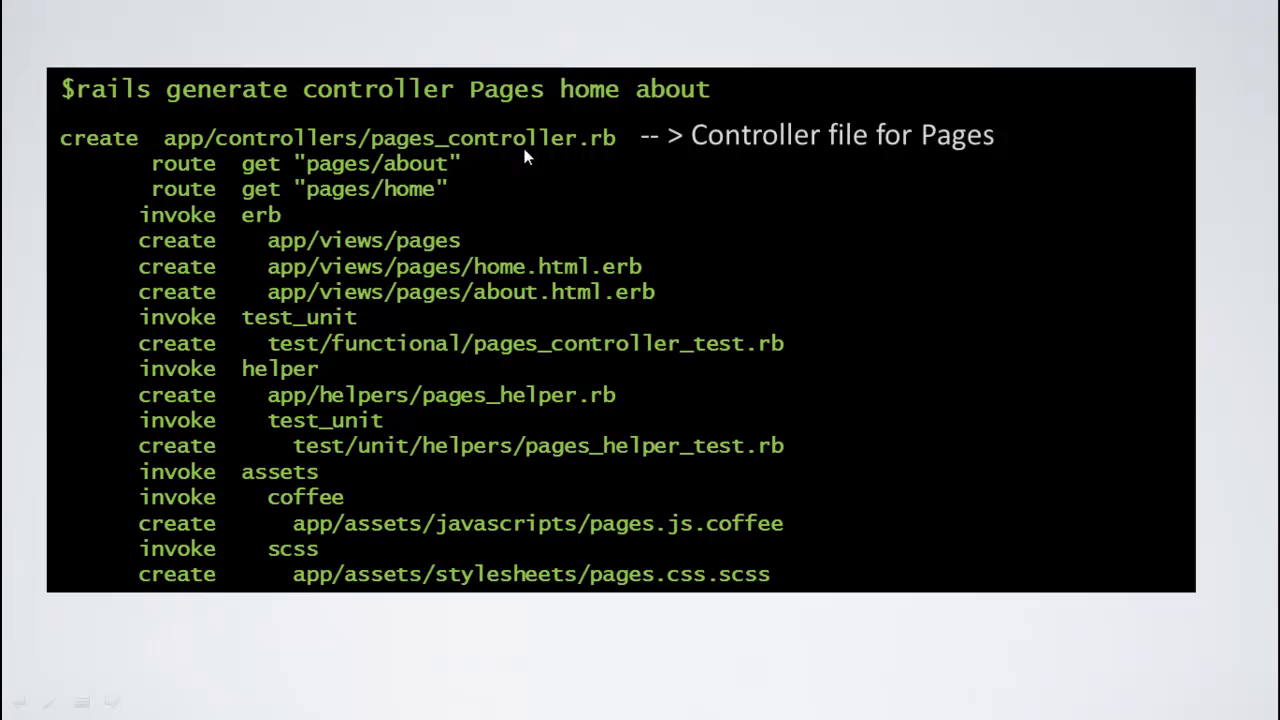
mouse_move(596, 160)
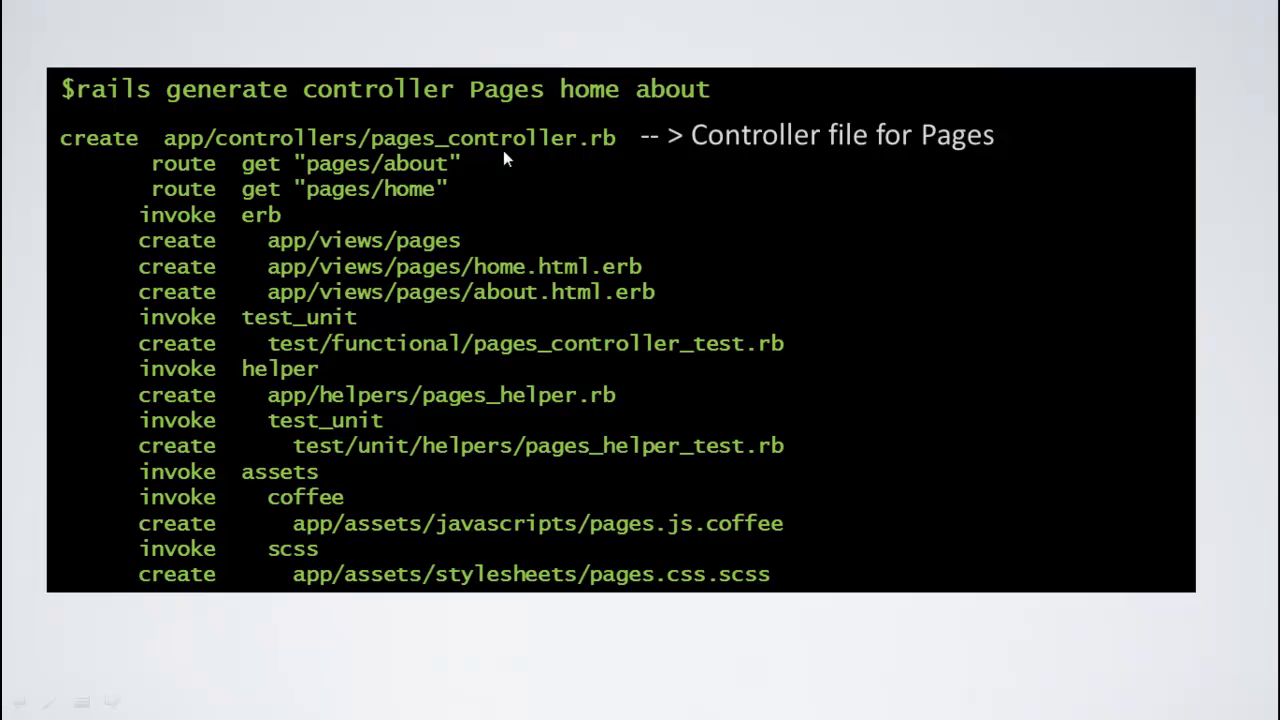
mouse_move(458, 144)
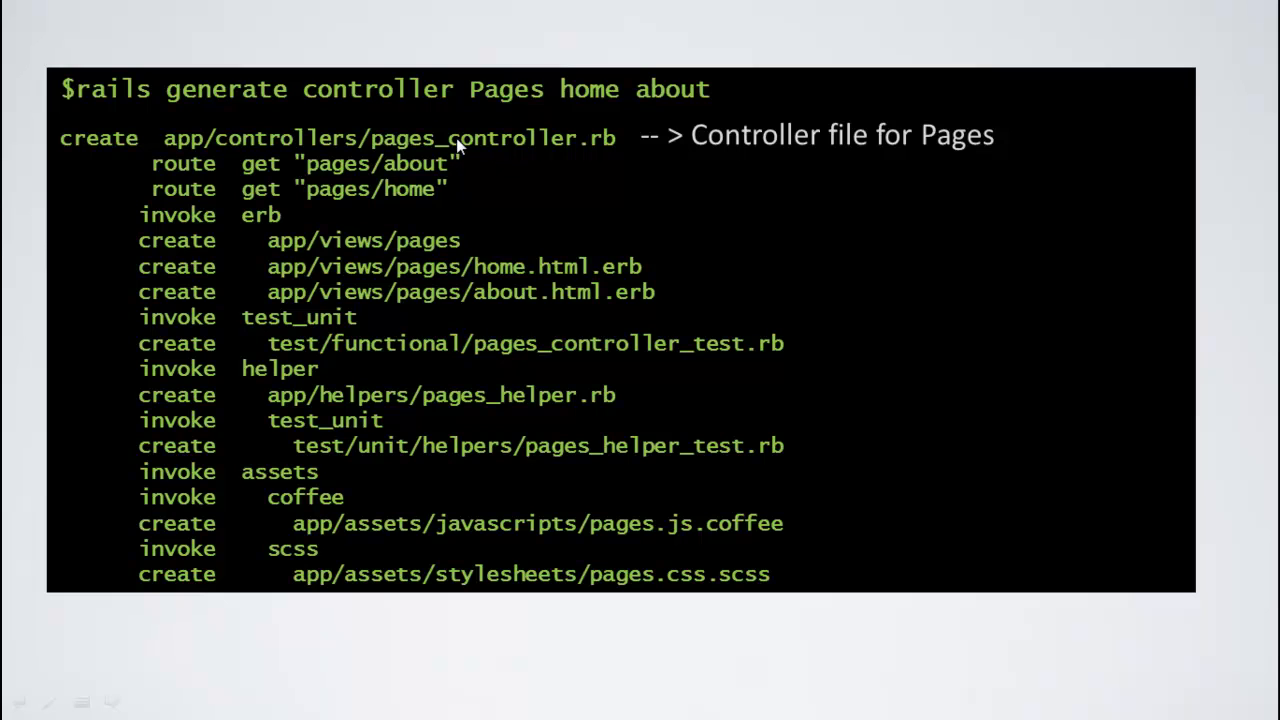